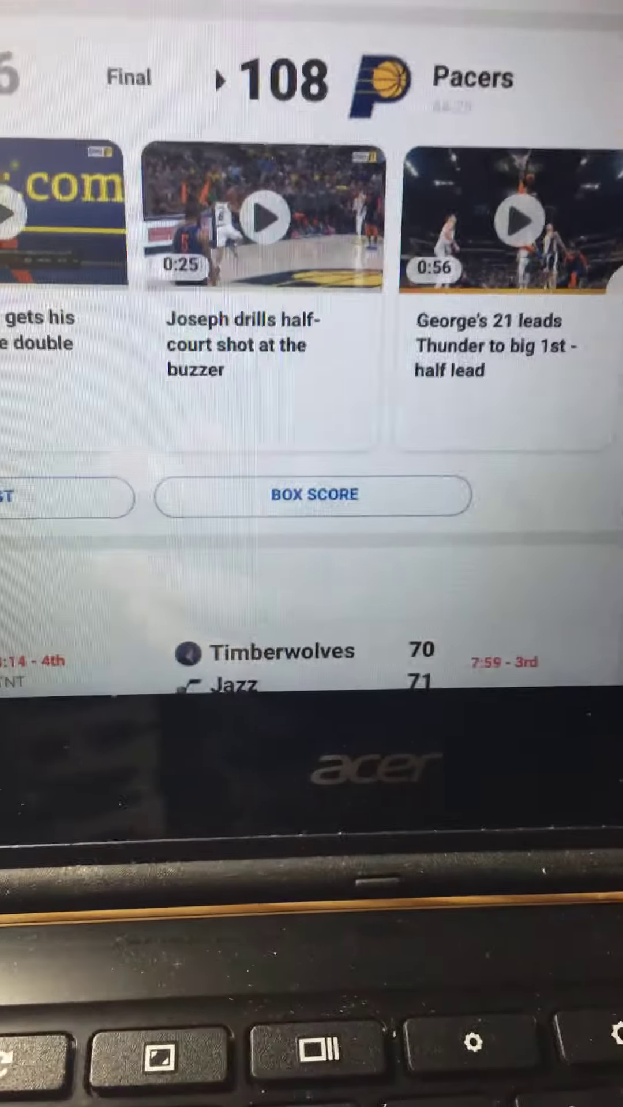
{"action": "scroll", "scroll_direction": "up", "scroll_amount": 3}
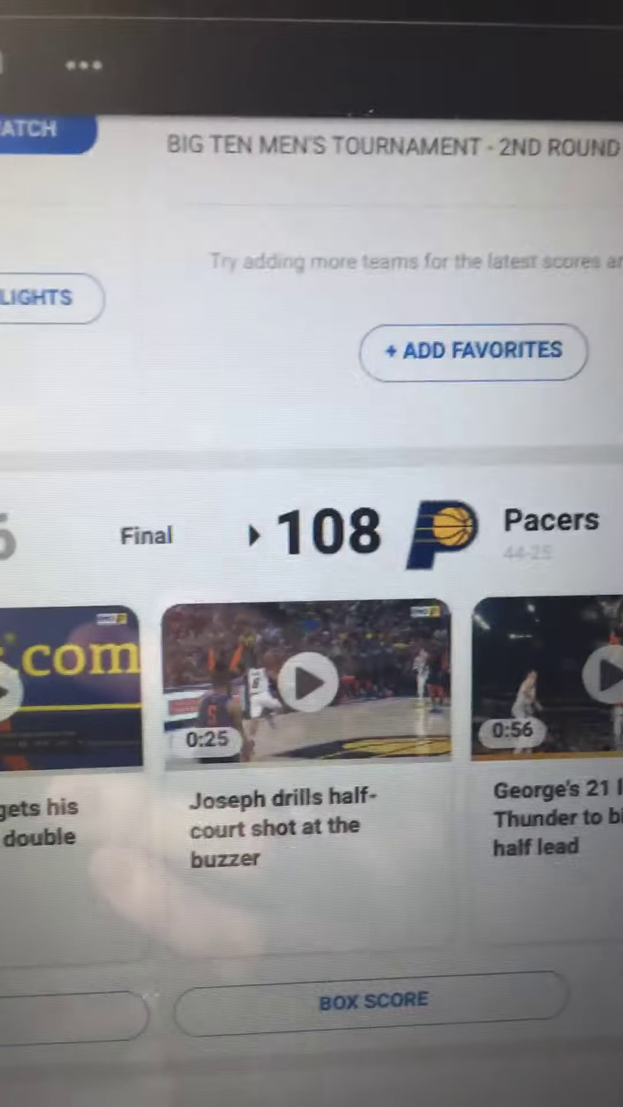